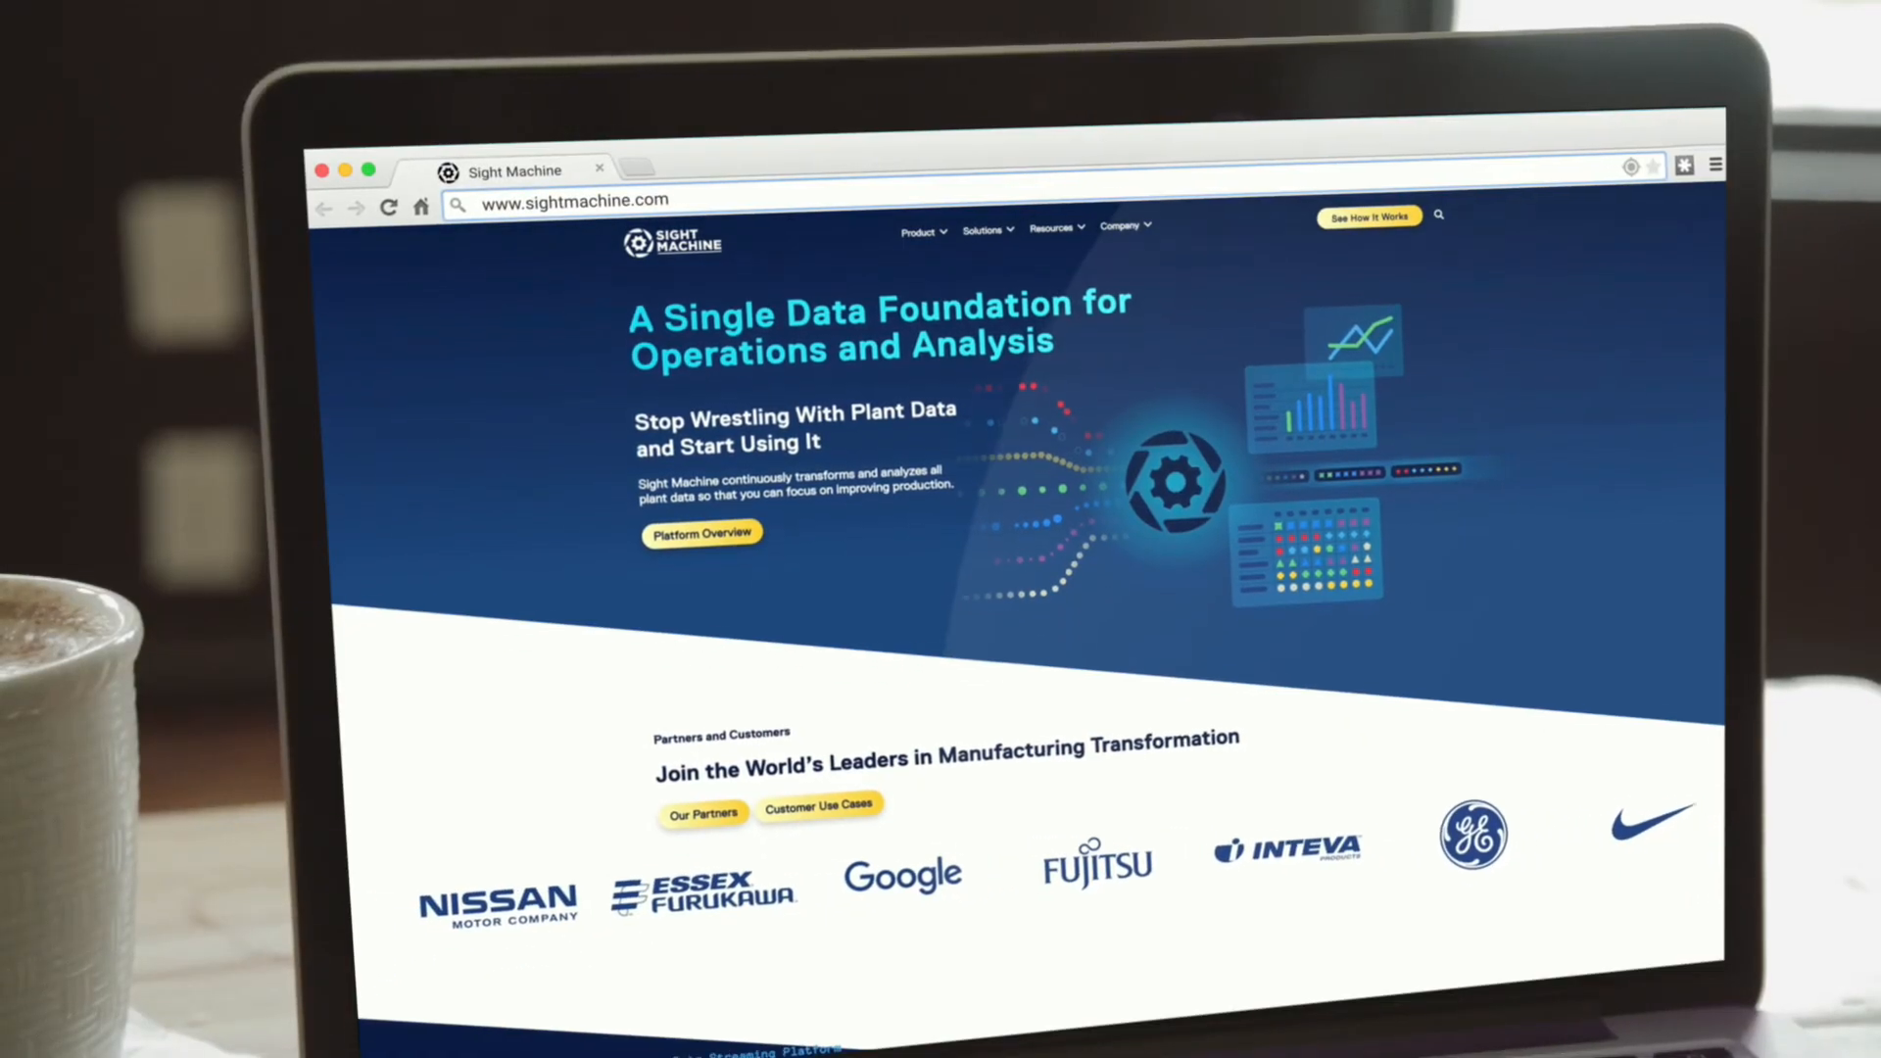
scroll("down", 3)
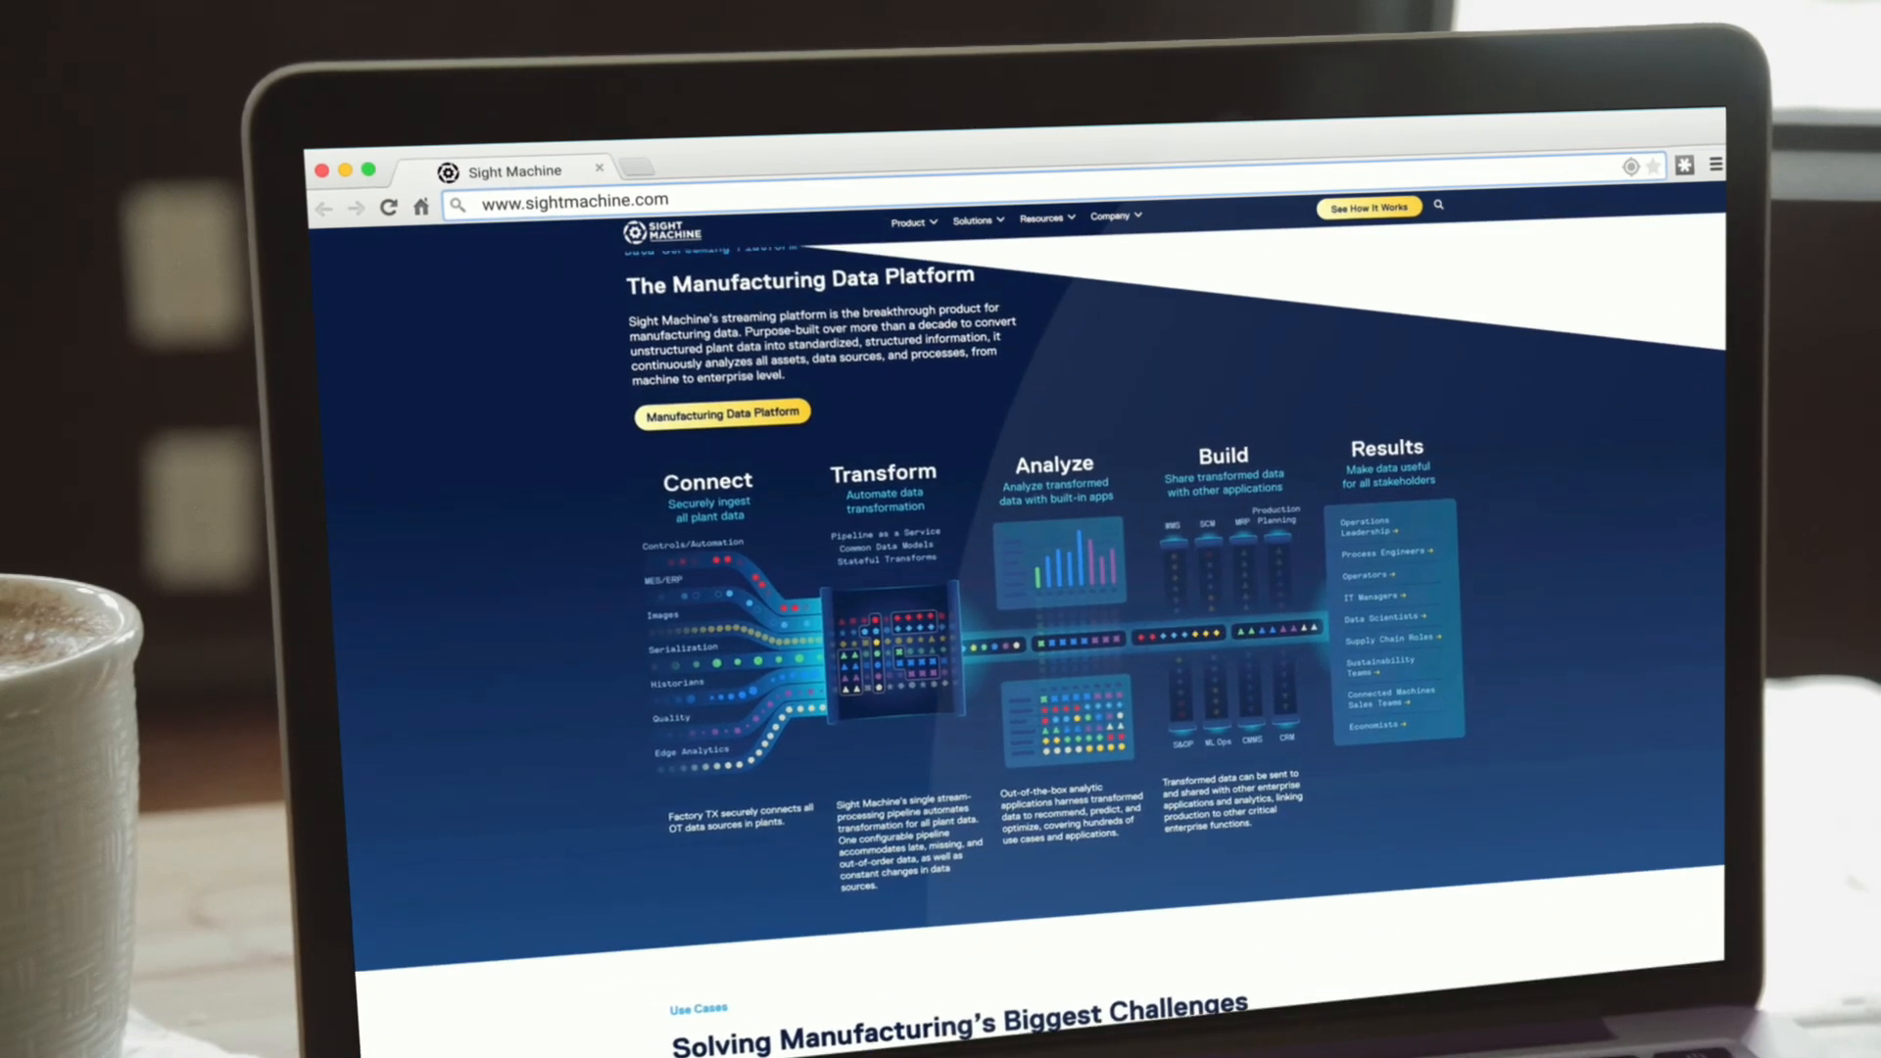